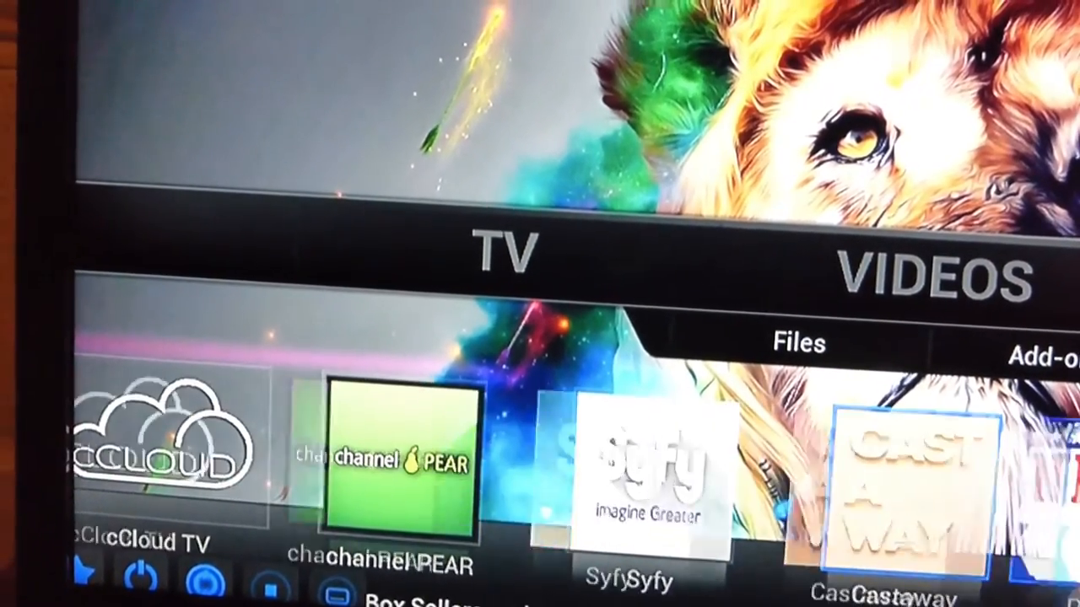
- Scroll the home menu from TV to the Videos add-ons row showing 1Channel, 123Movies and Exodus
scroll("right", 3)
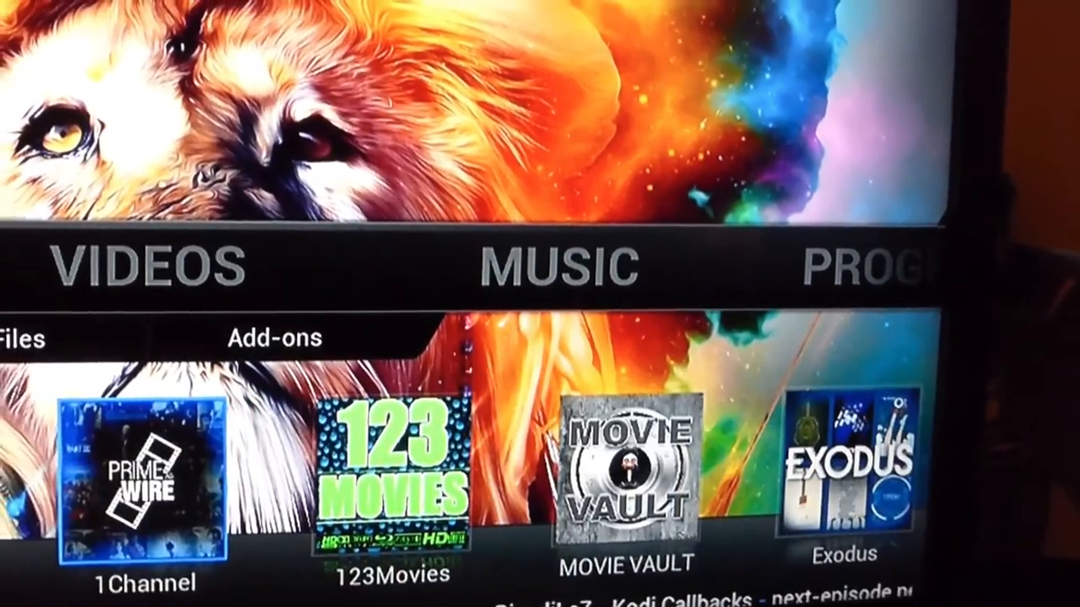
- Advance the Videos add-ons row to Movie Vault, revealing movierulz and Stream All The Sources
scroll("right", 3)
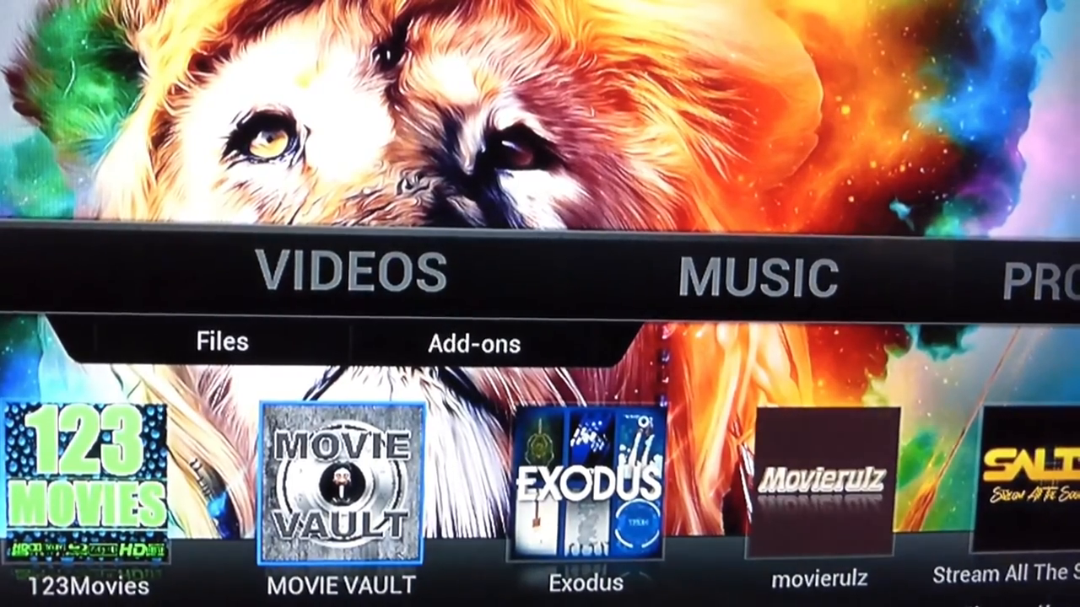
- Open Movie Vault and move up from Year toward the Most Viewed category
left_click(341, 485)
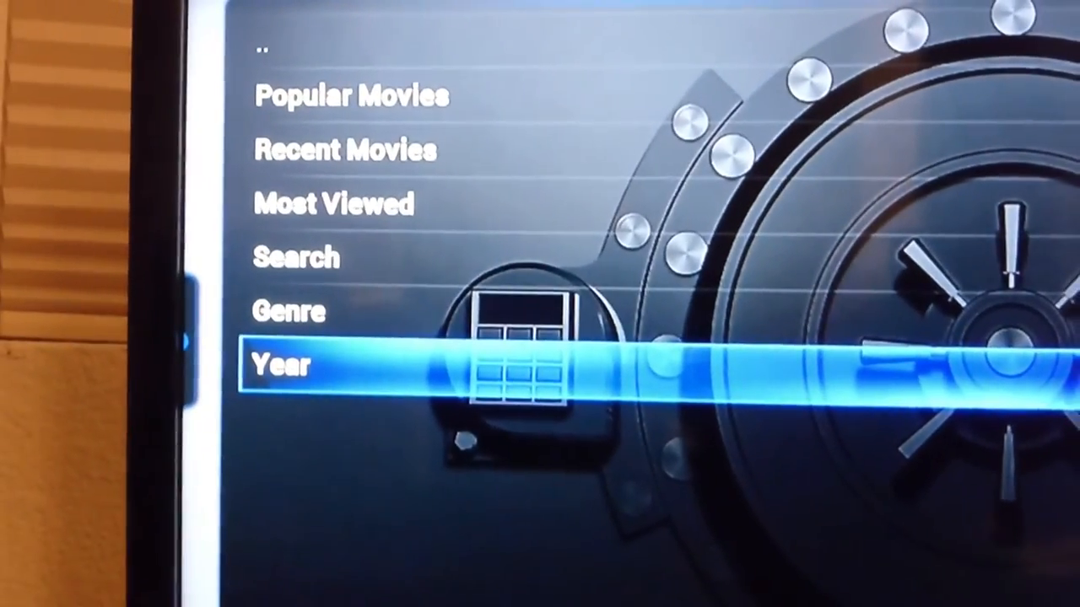
key("up")
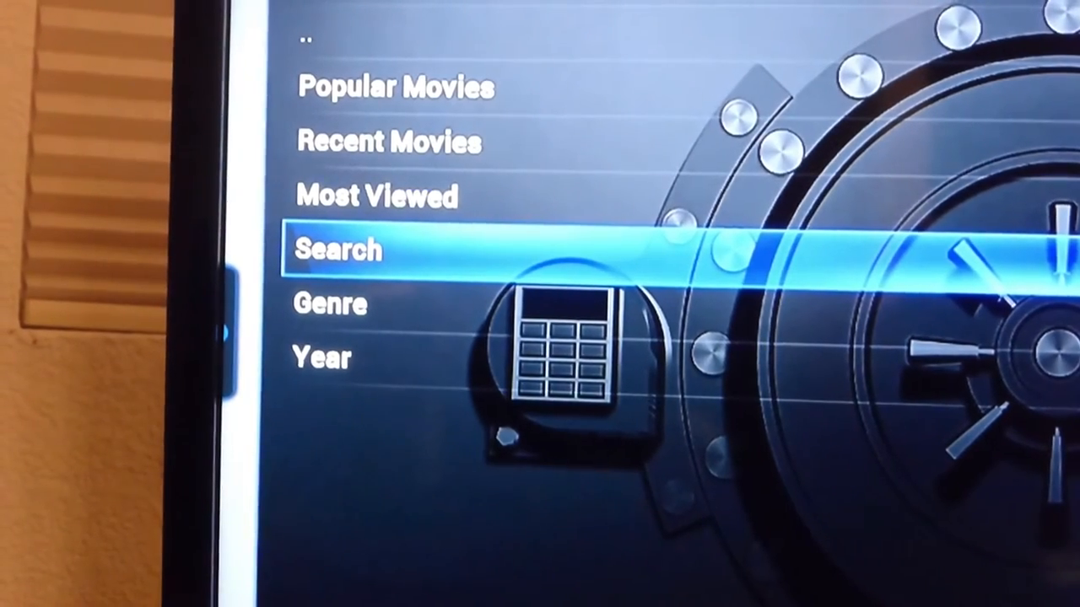
key("Up")
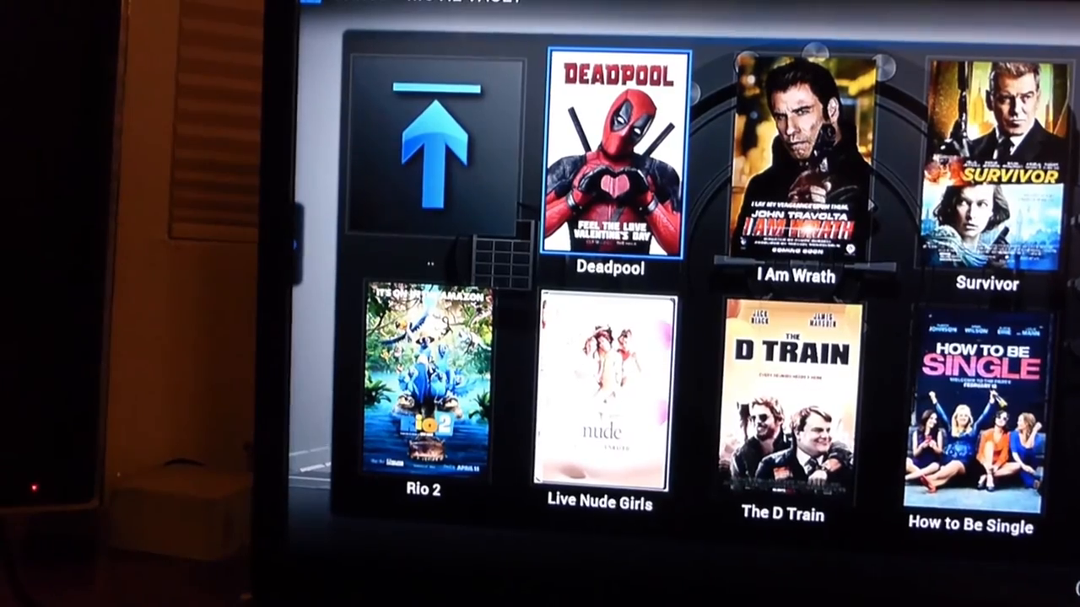
- Start streaming Deadpool from the Most Viewed poster grid
left_click(611, 156)
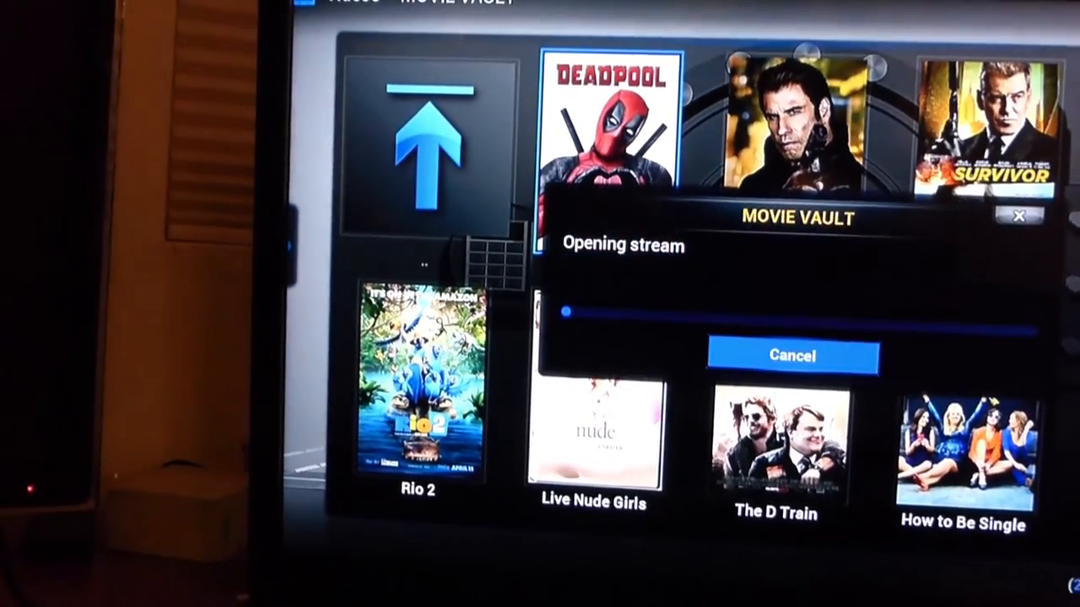